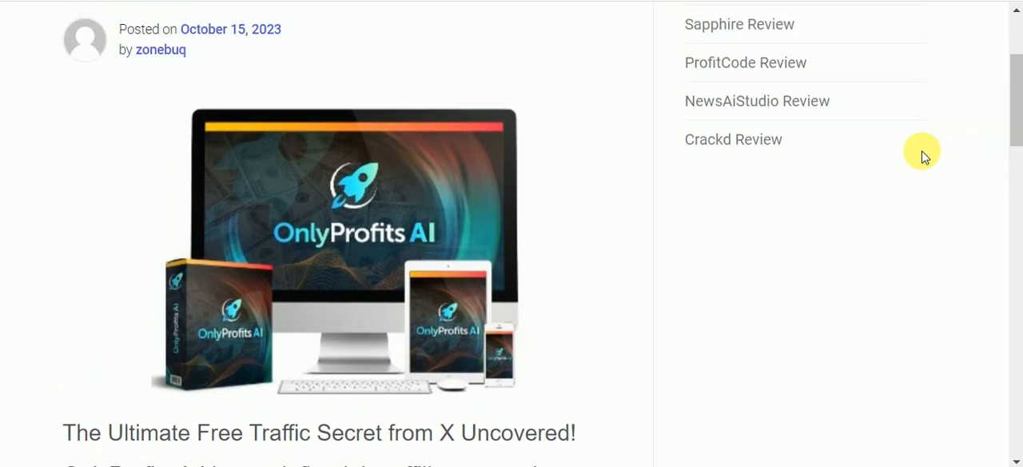
scroll("down", 3)
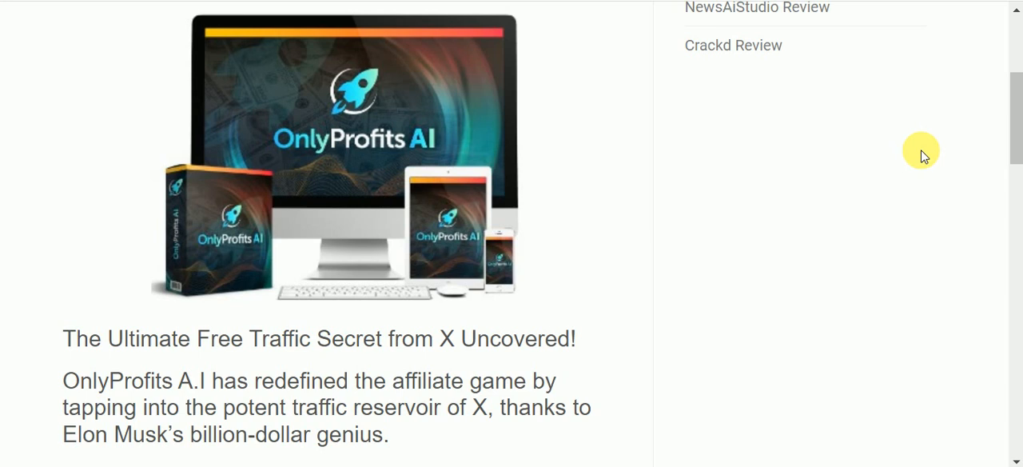
mouse_move(819, 160)
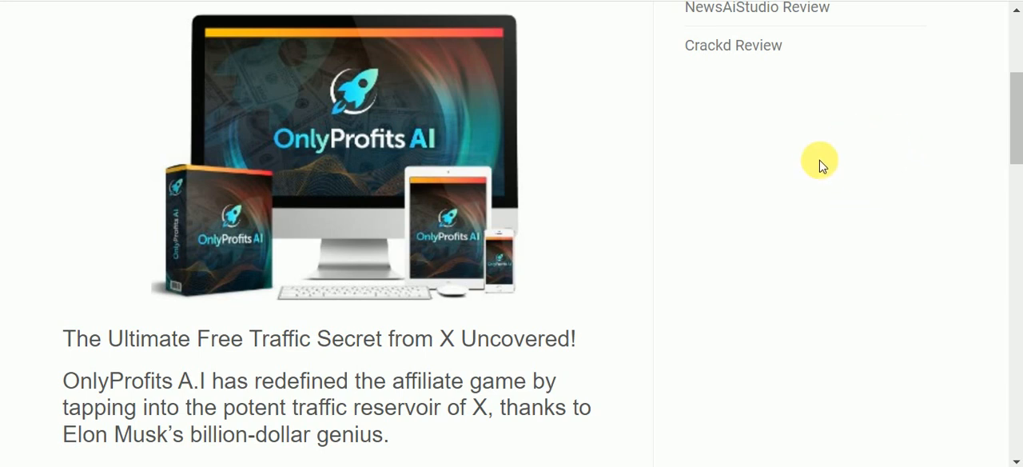
mouse_move(719, 168)
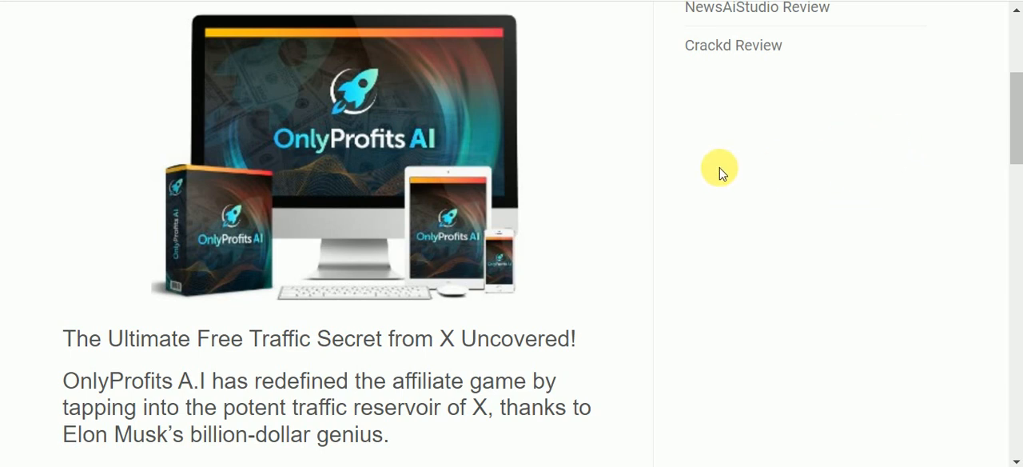
mouse_move(559, 99)
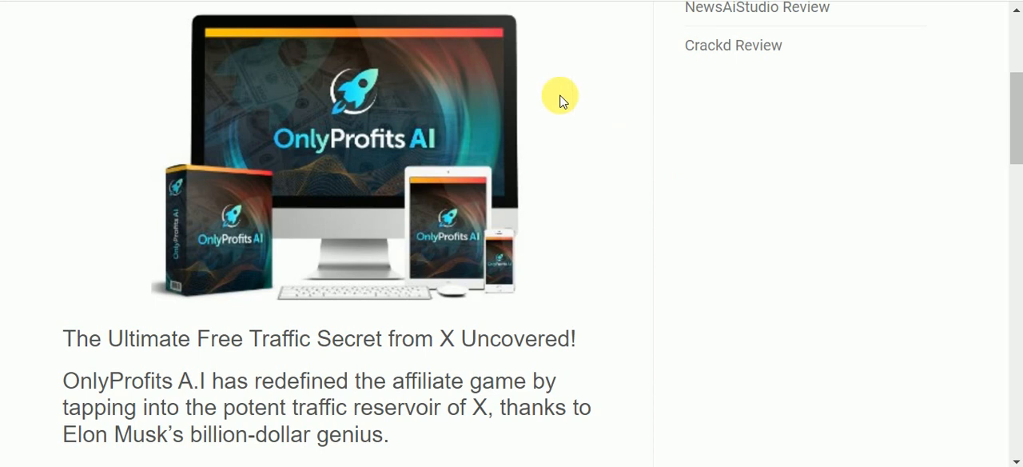
scroll("down", 3)
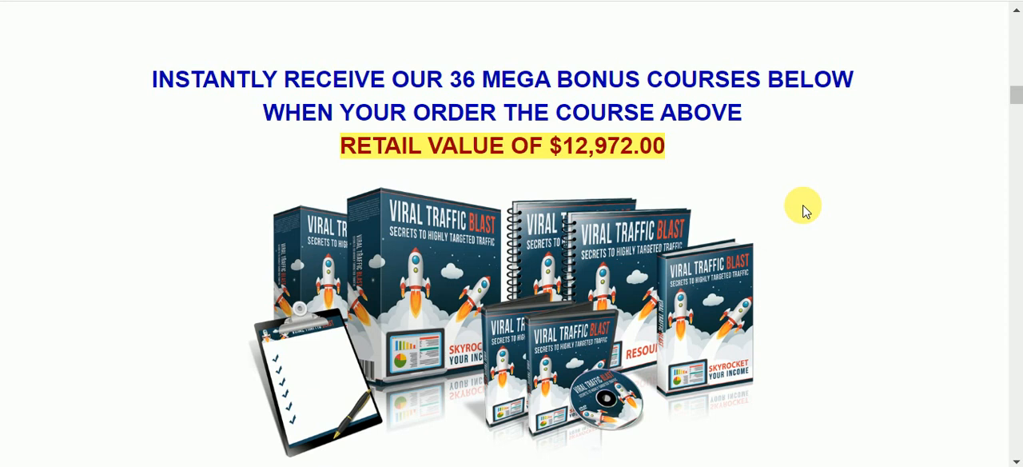
scroll("down", 3)
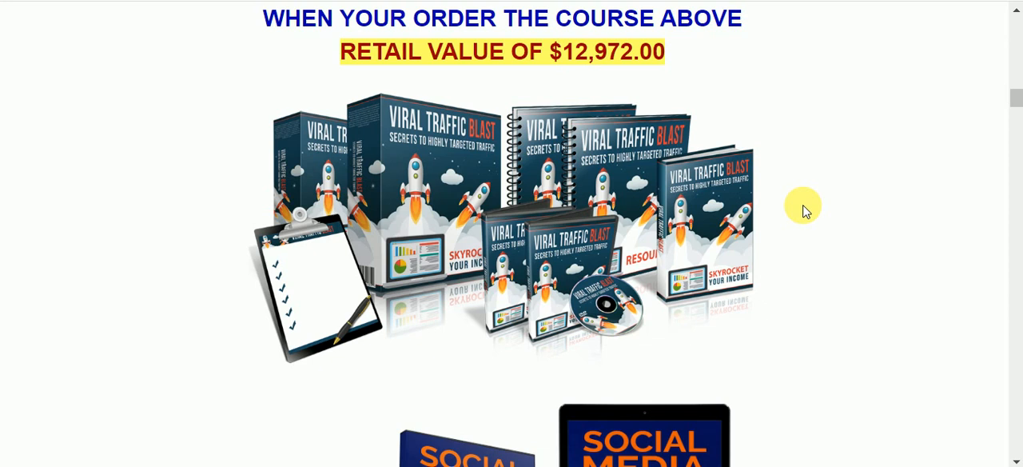
scroll("down", 3)
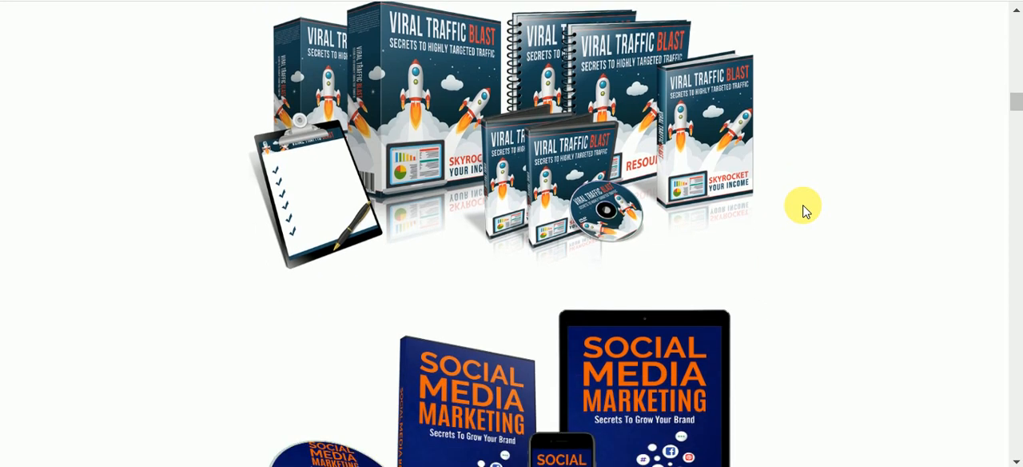
scroll("down", 3)
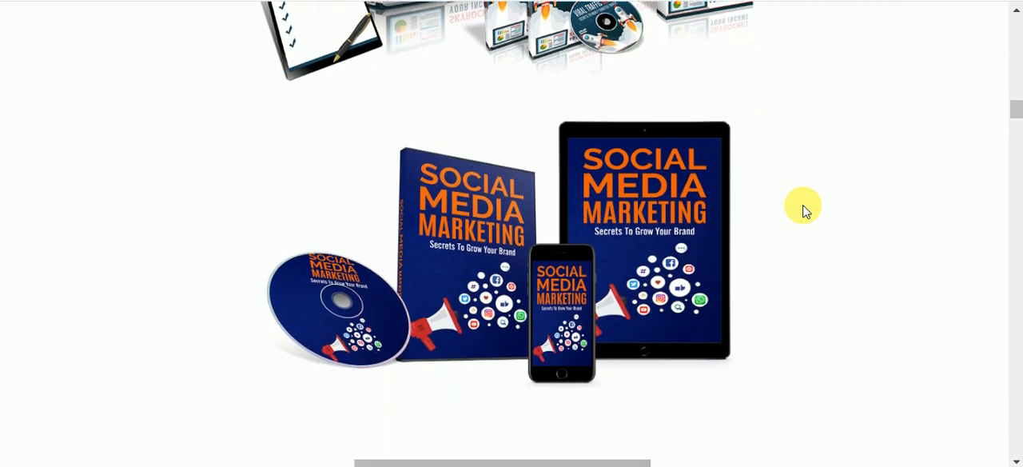
scroll("down", 3)
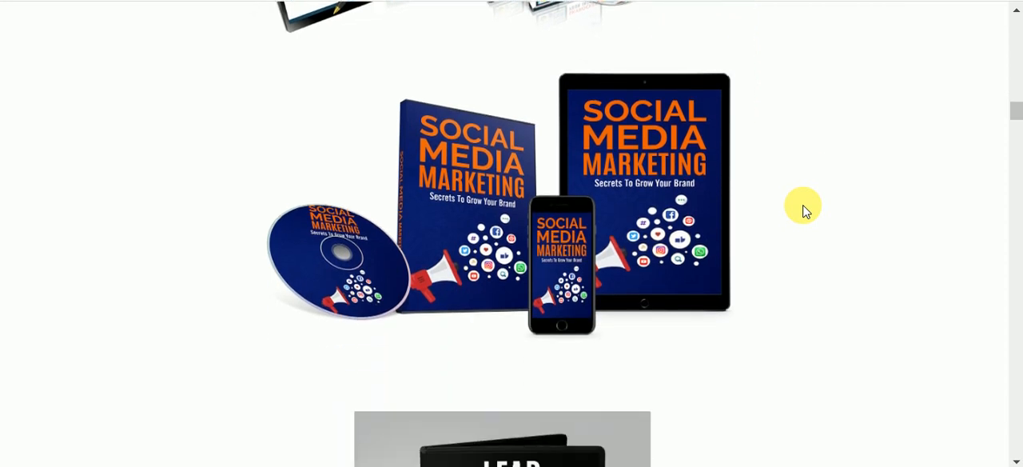
scroll("down", 3)
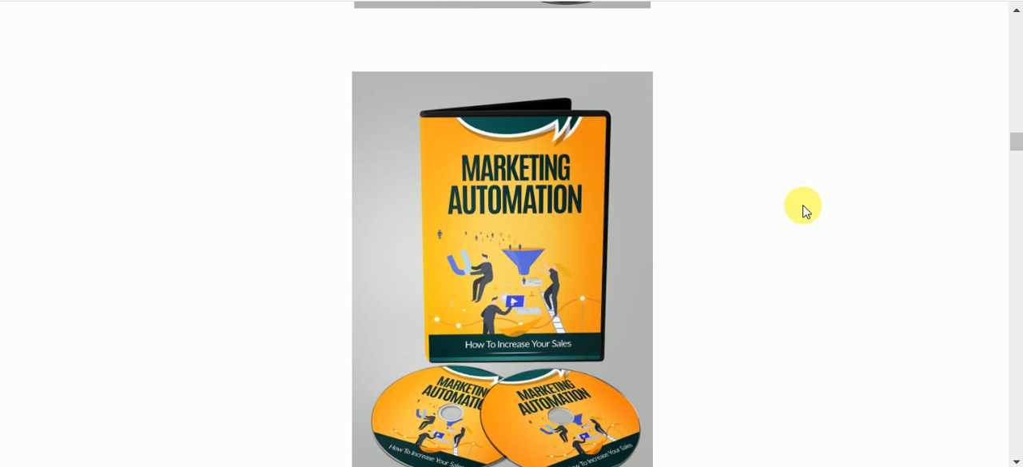
scroll("down", 3)
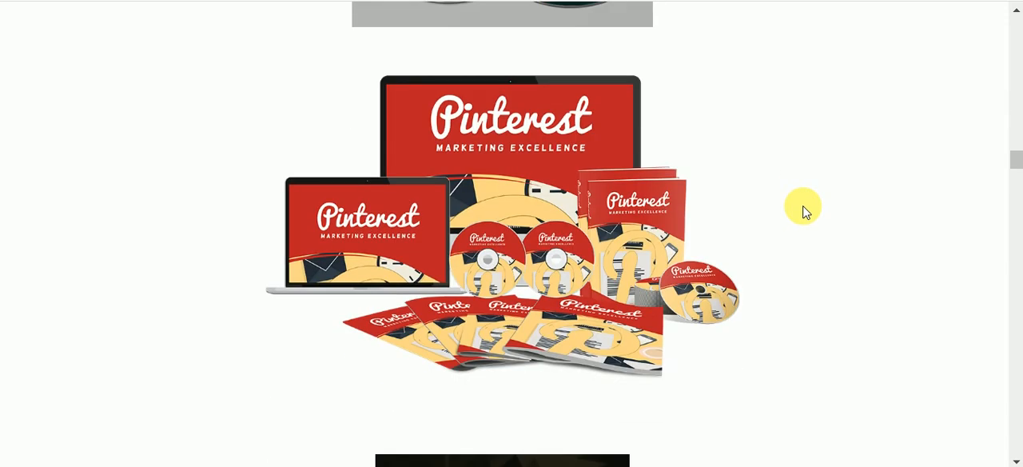
scroll("down", 3)
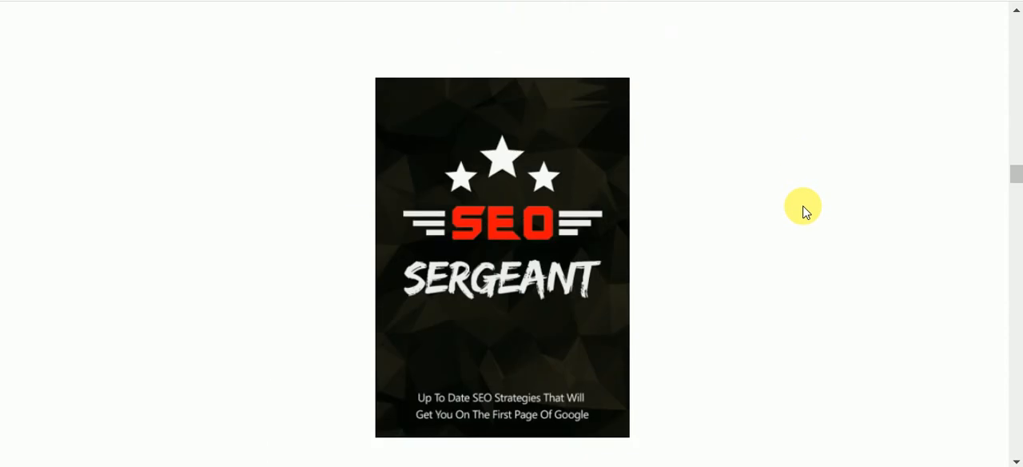
scroll("down", 3)
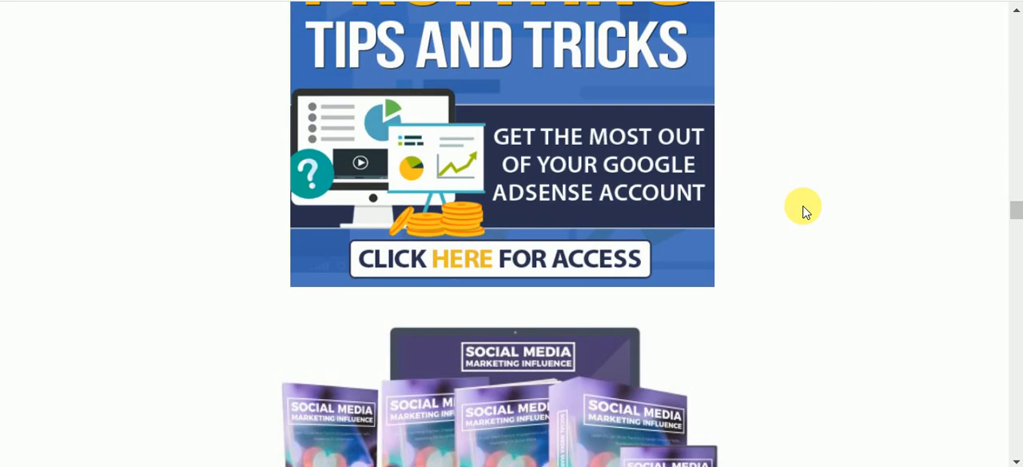
scroll("down", 3)
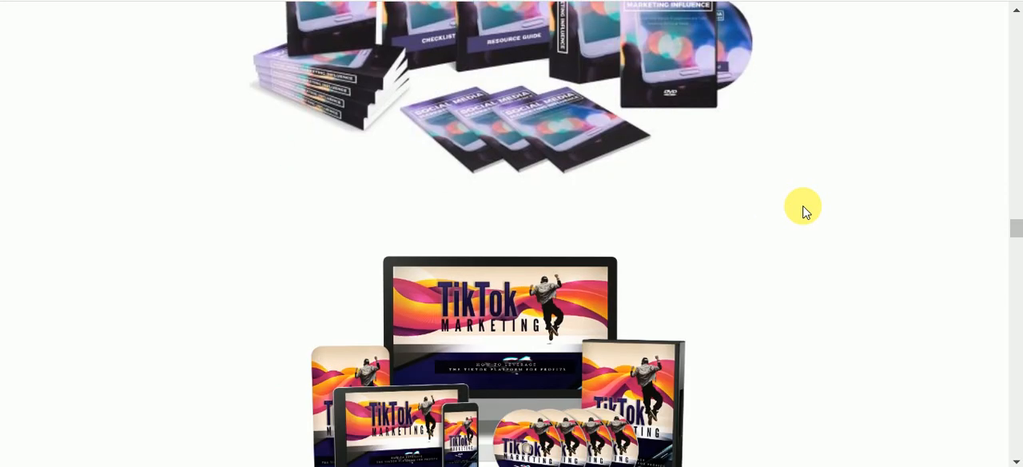
scroll("down", 3)
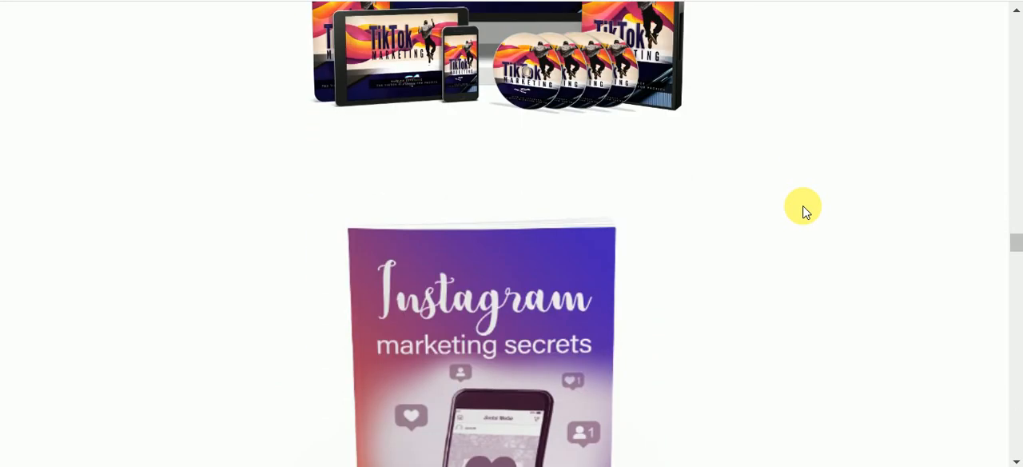
scroll("down", 3)
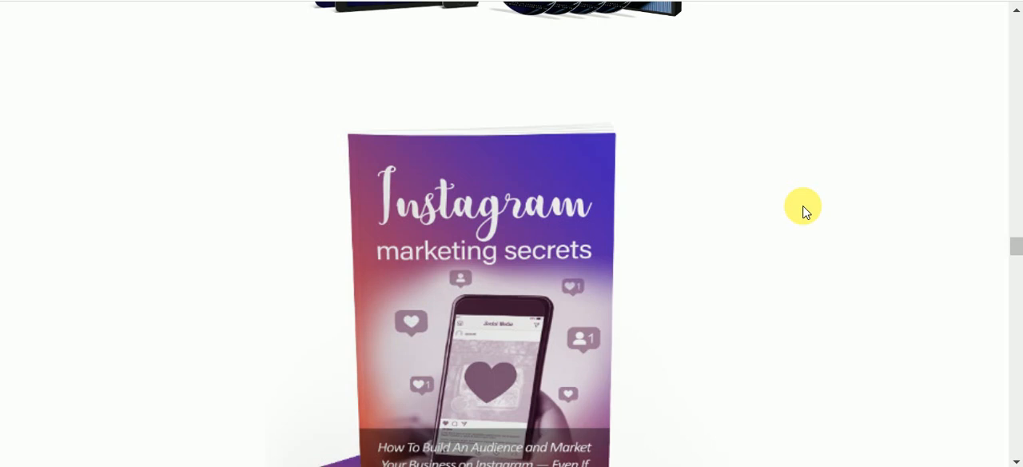
scroll("down", 3)
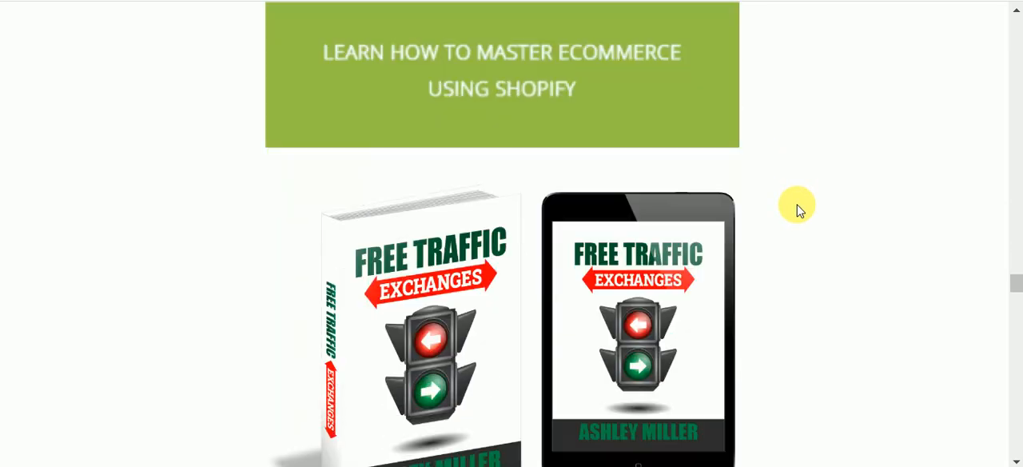
scroll("down", 3)
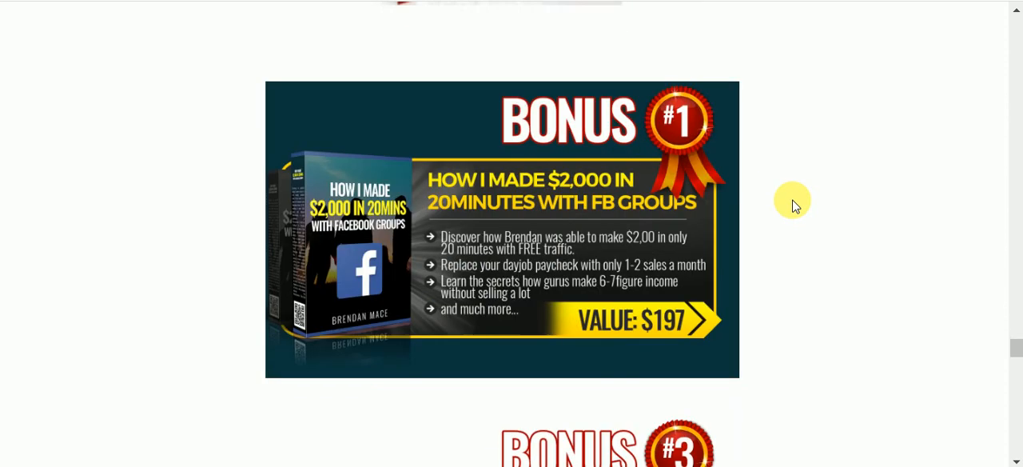
mouse_move(783, 178)
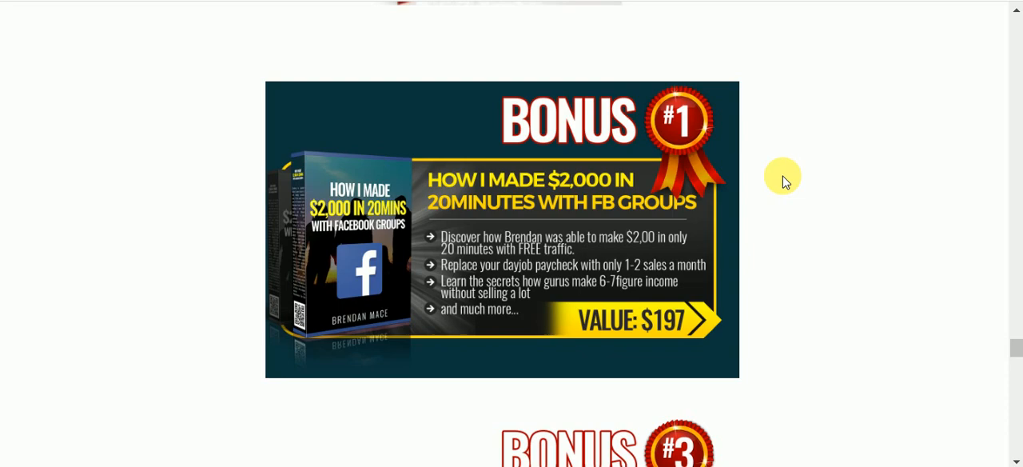
scroll("down", 3)
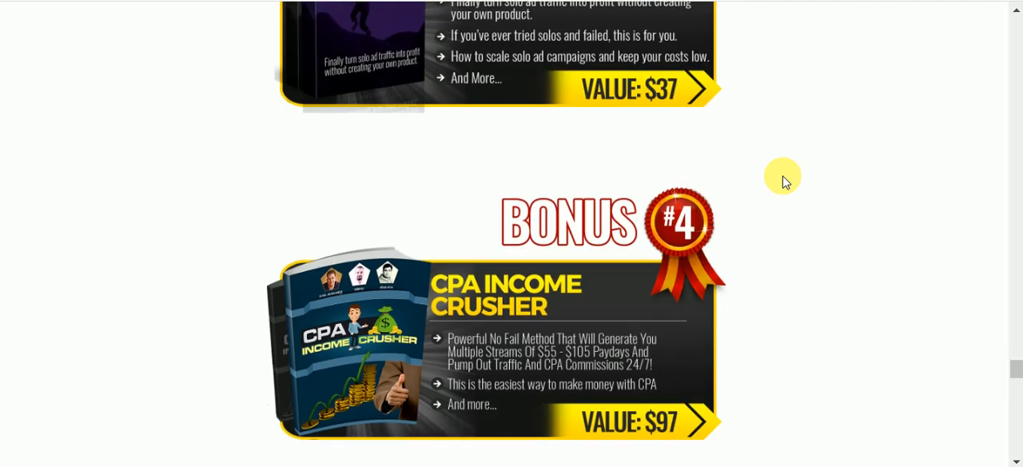
scroll("down", 3)
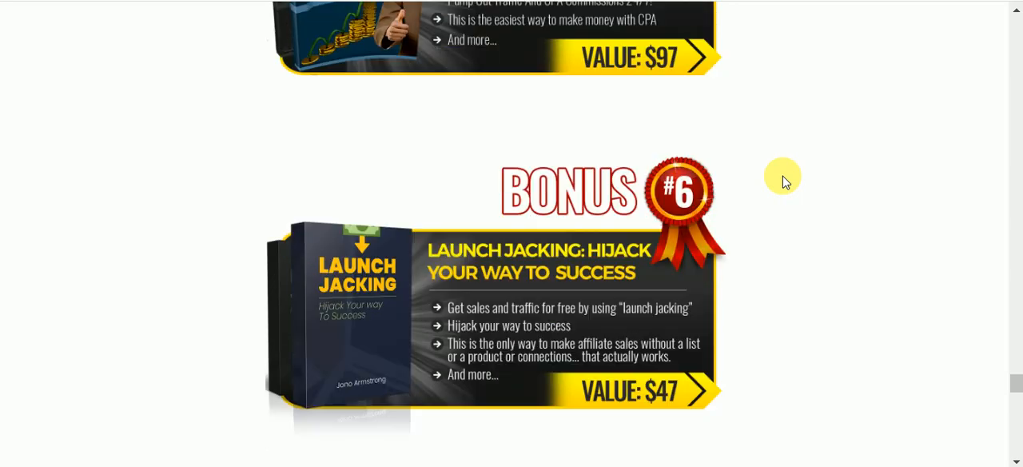
scroll("down", 3)
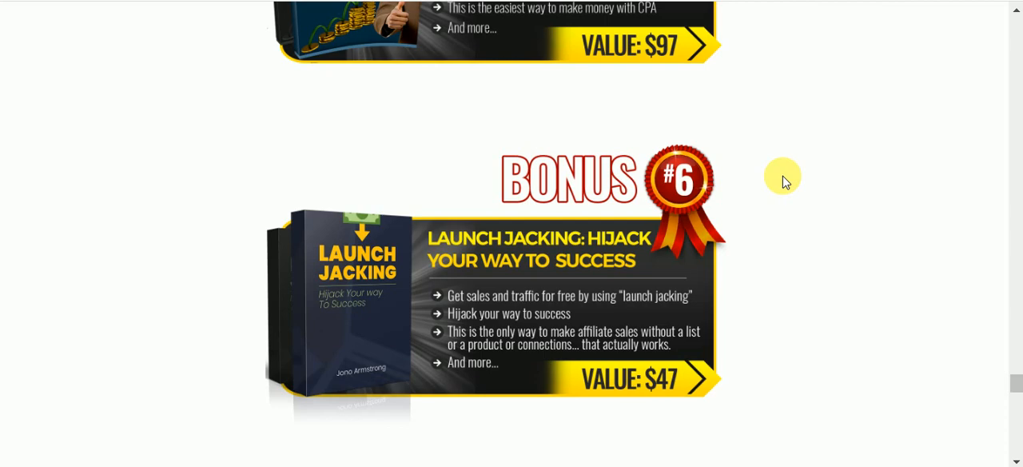
scroll("up", 3)
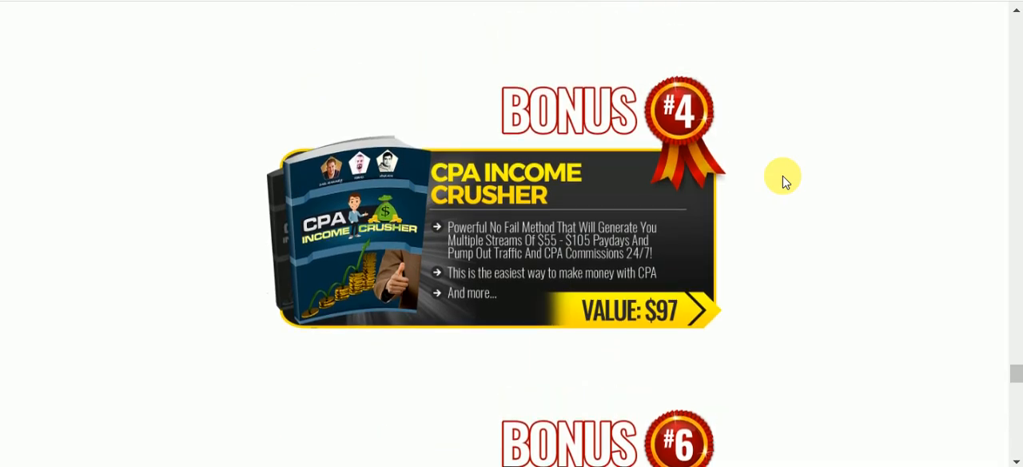
scroll("down", 3)
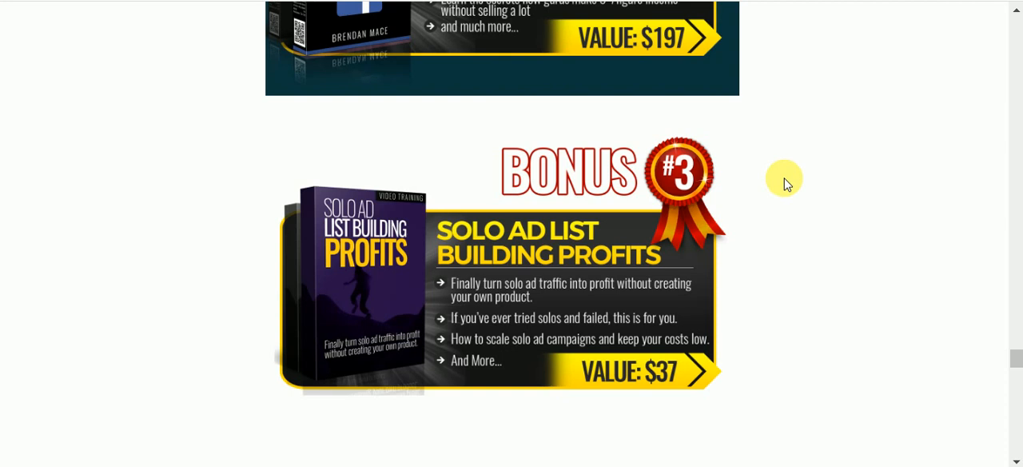
scroll("down", 3)
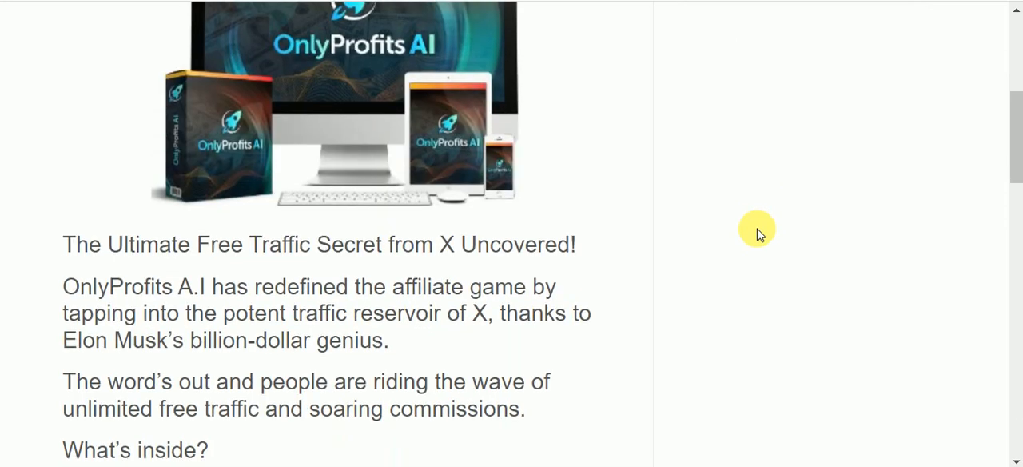
mouse_move(758, 236)
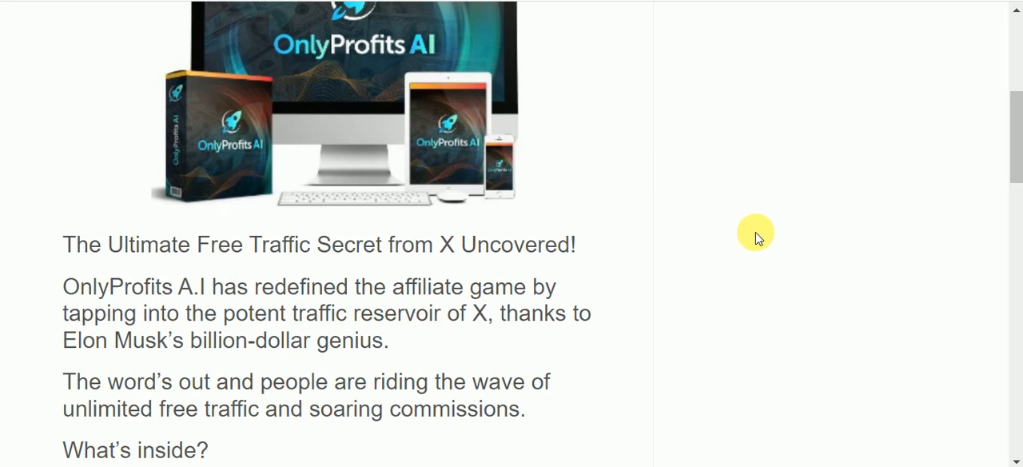
mouse_move(748, 233)
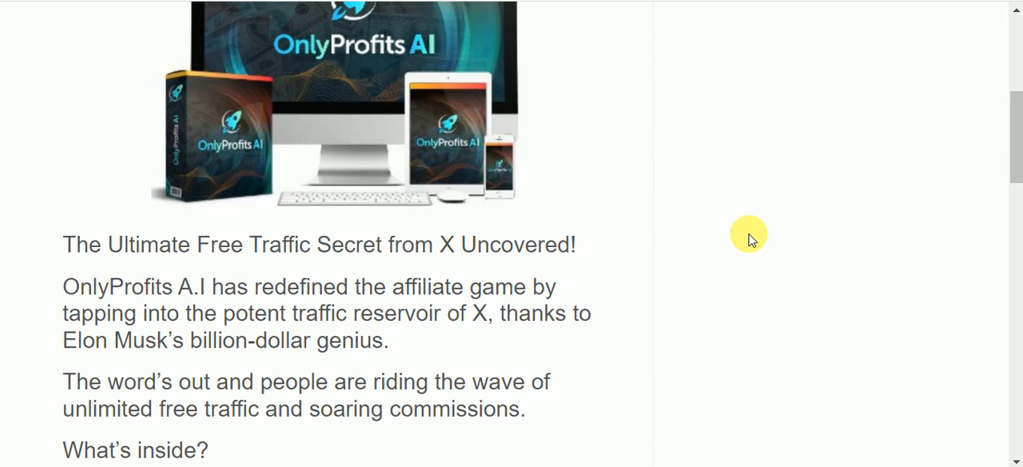
scroll("down", 3)
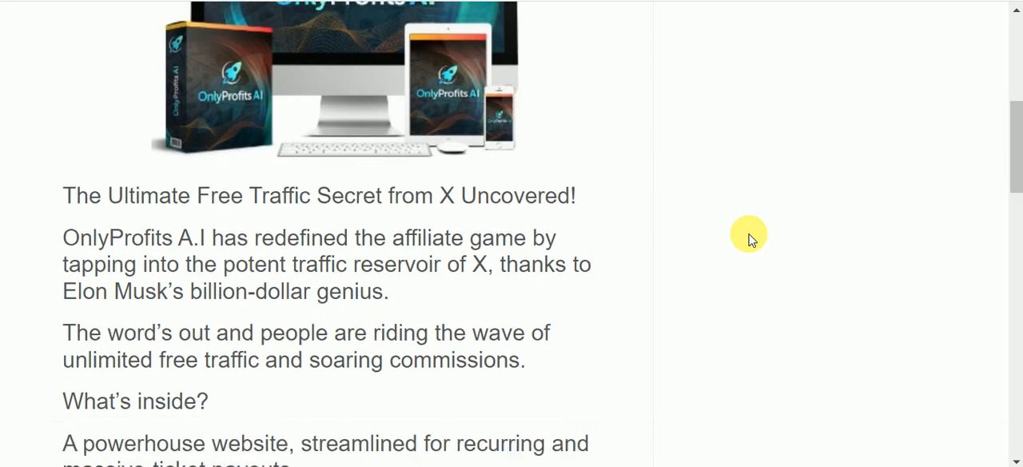
scroll("down", 3)
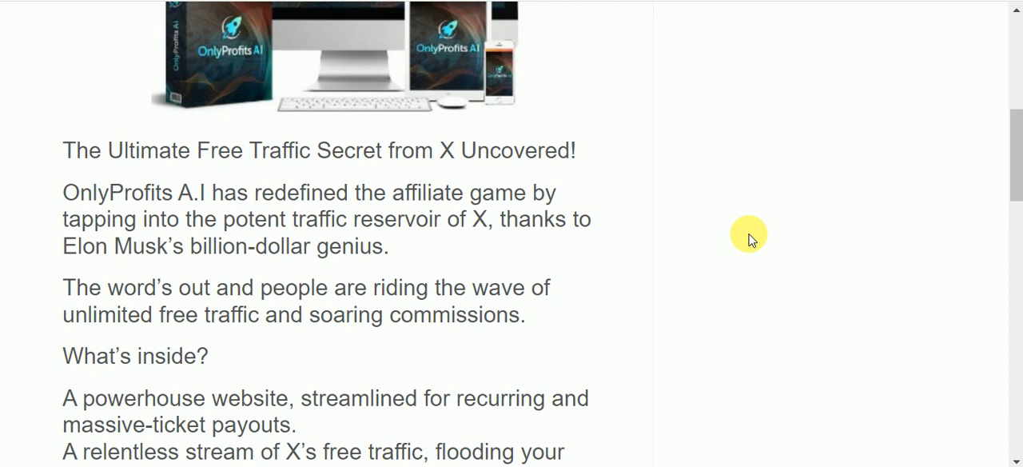
scroll("down", 3)
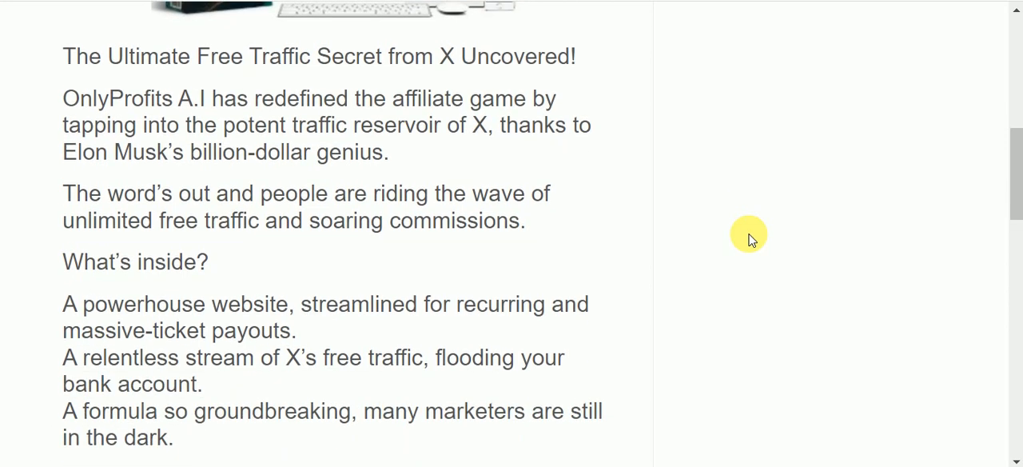
scroll("down", 3)
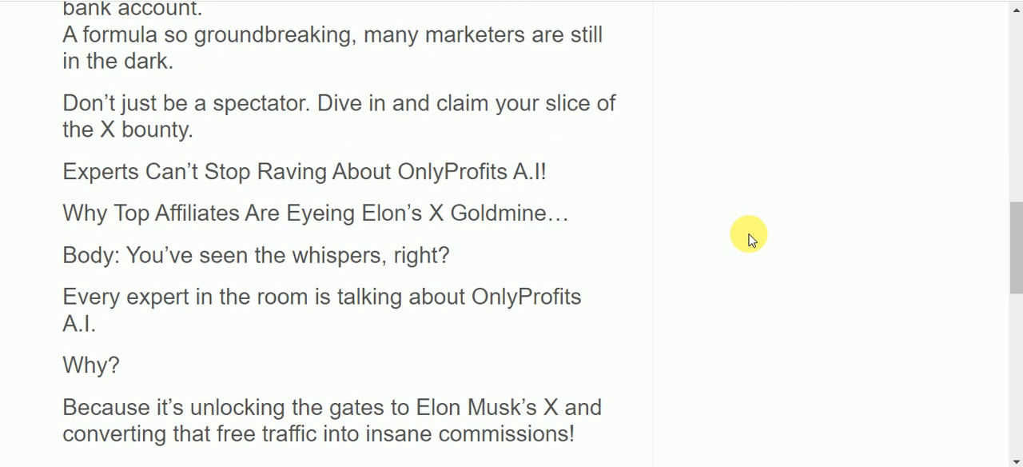
scroll("down", 3)
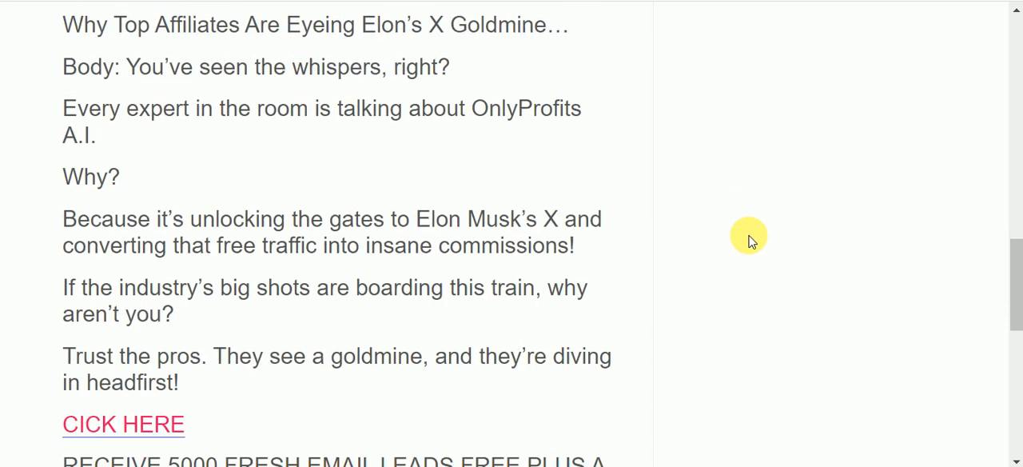
scroll("down", 3)
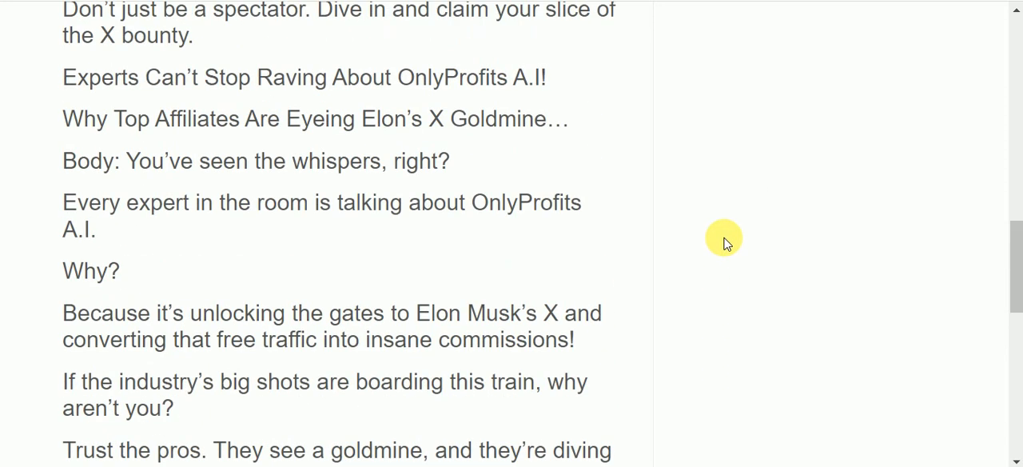
scroll("down", 3)
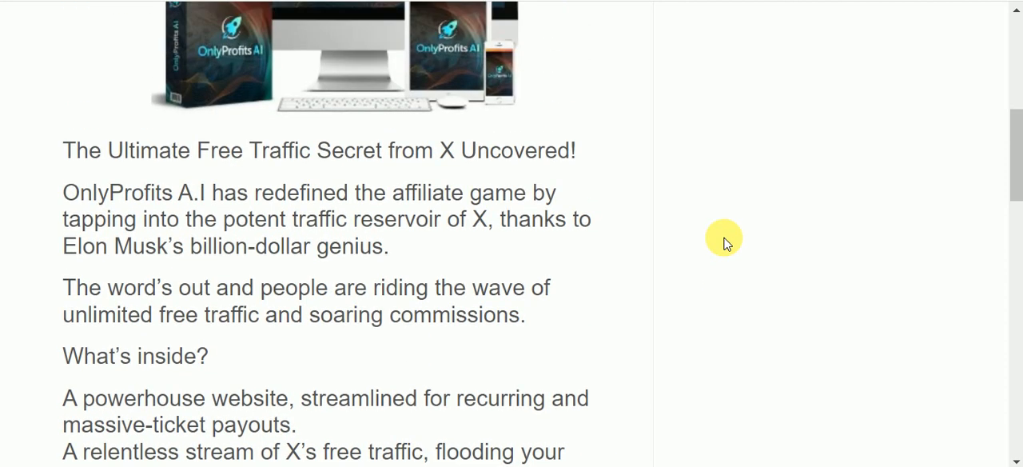
scroll("up", 3)
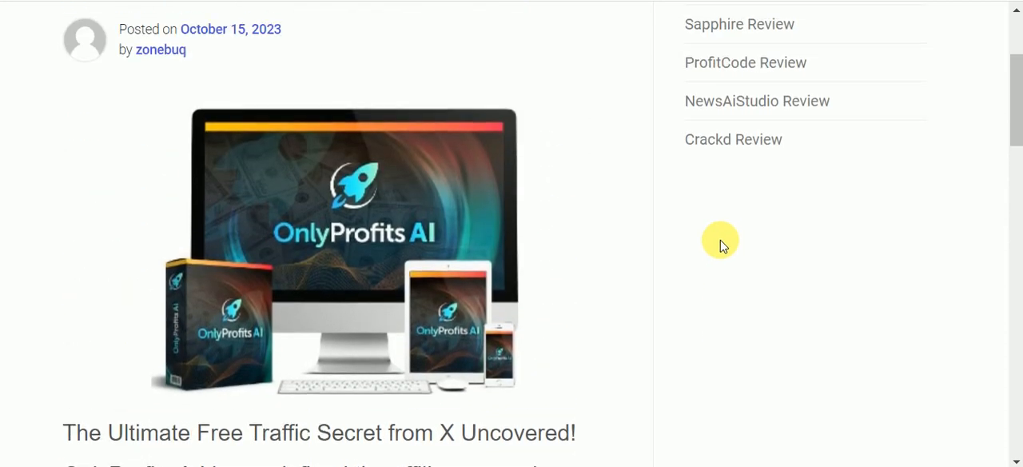
scroll("down", 3)
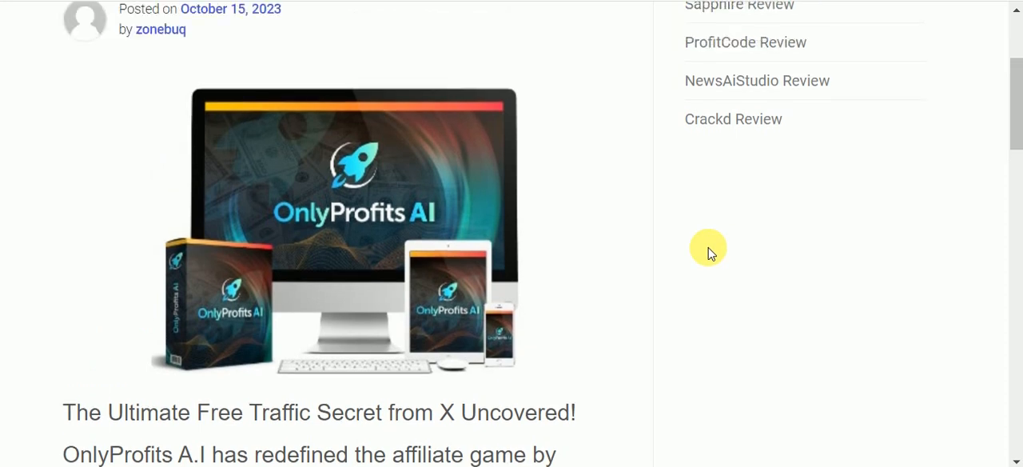
scroll("down", 3)
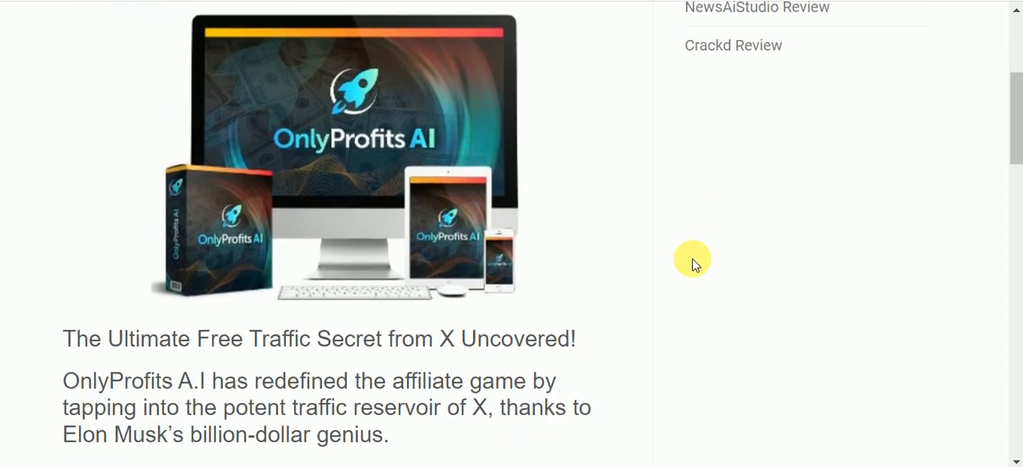
scroll("down", 3)
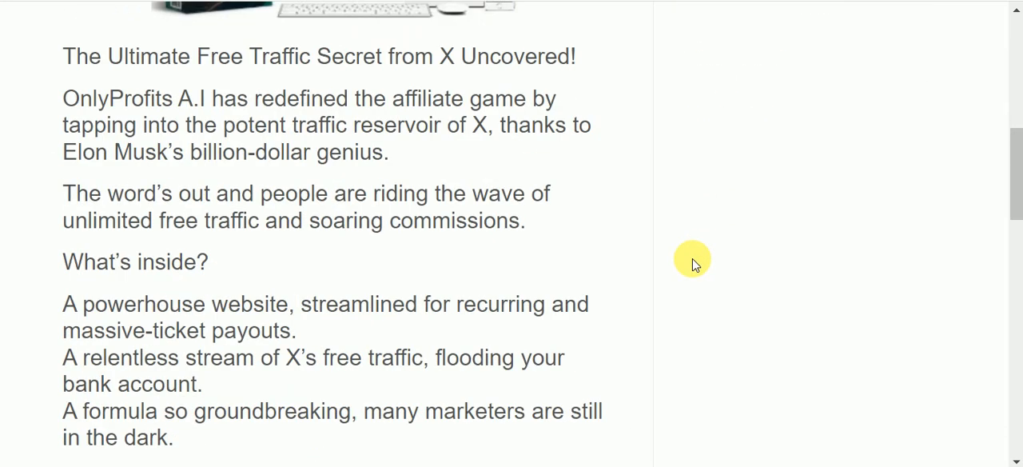
scroll("down", 3)
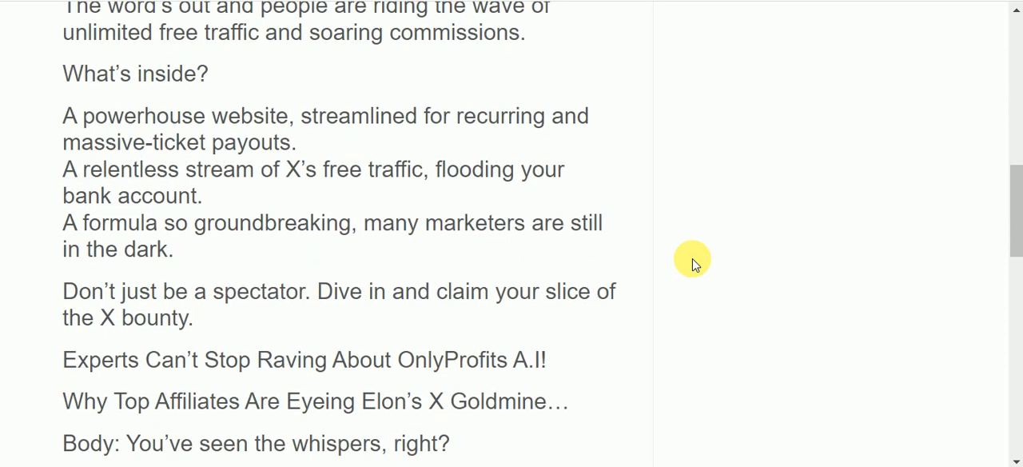
scroll("up", 3)
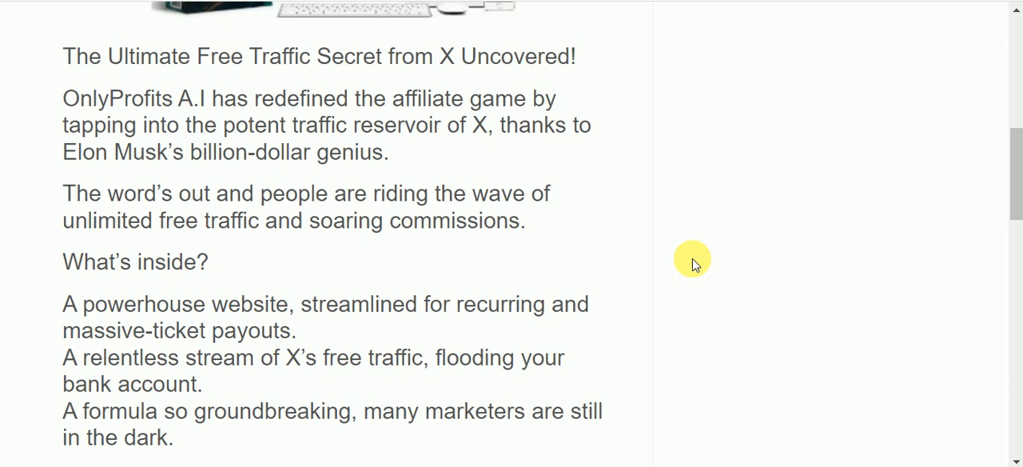
scroll("up", 3)
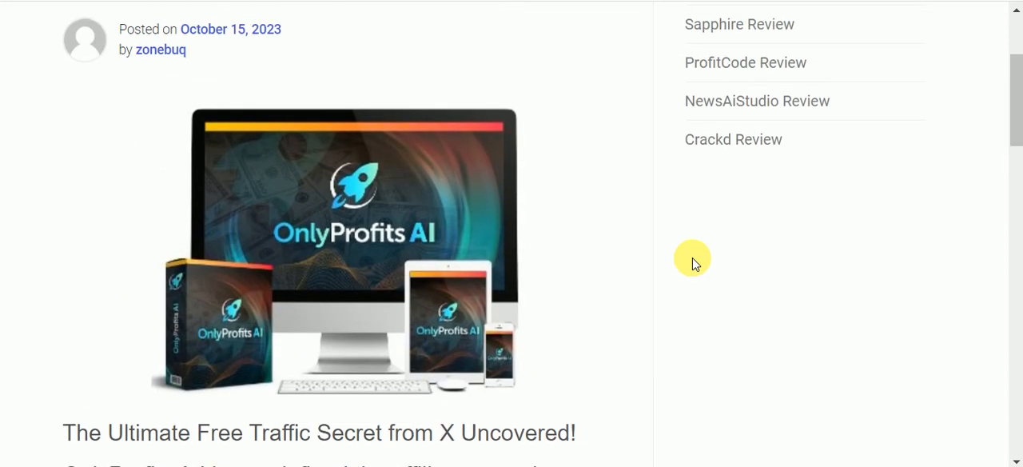
scroll("down", 3)
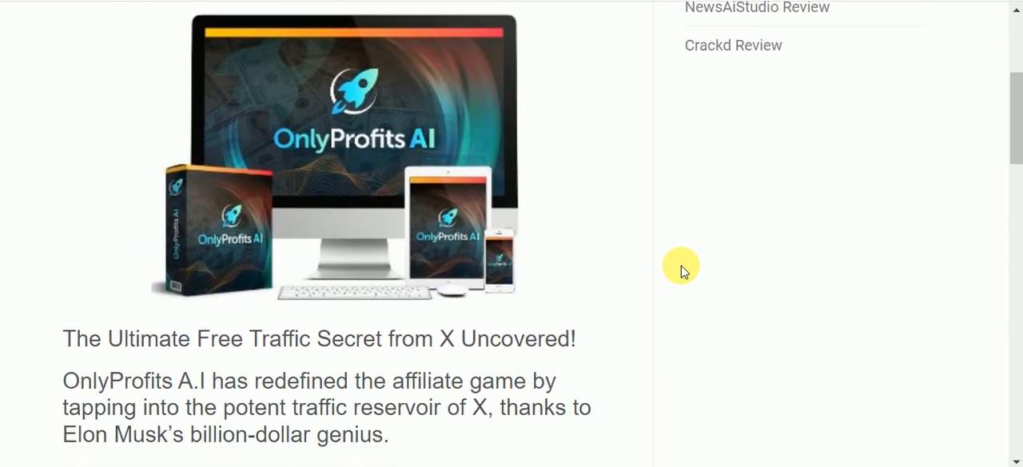
mouse_move(693, 262)
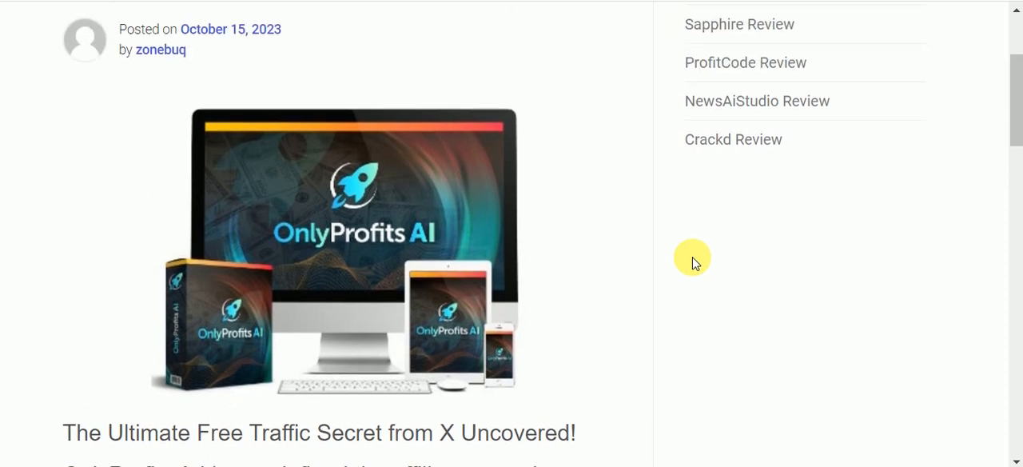
scroll("down", 3)
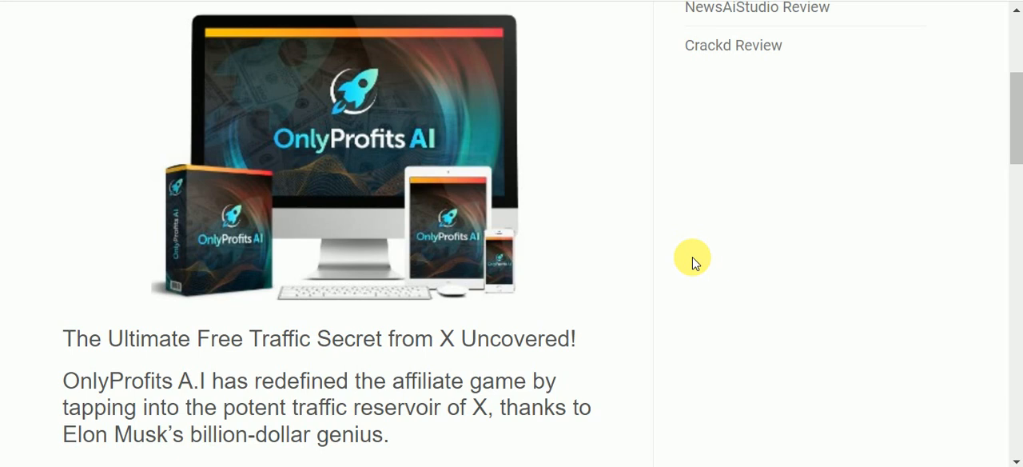
mouse_move(691, 250)
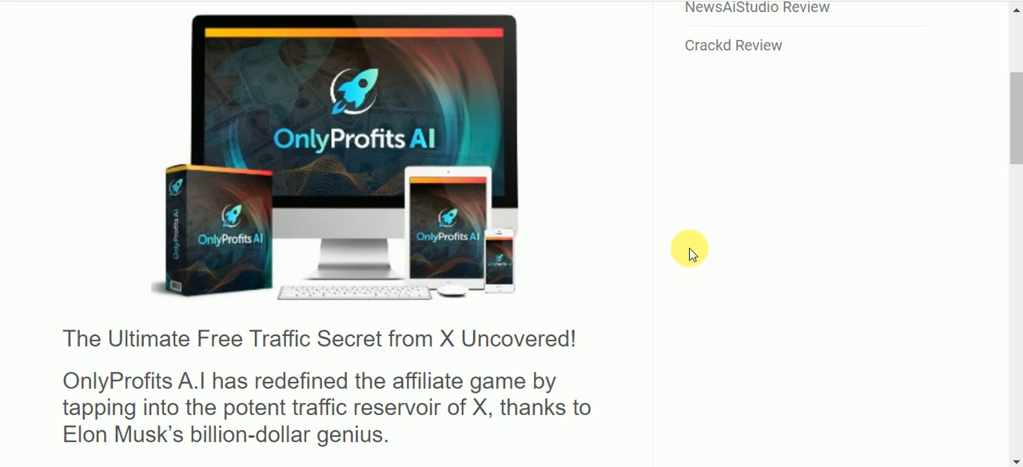
mouse_move(694, 259)
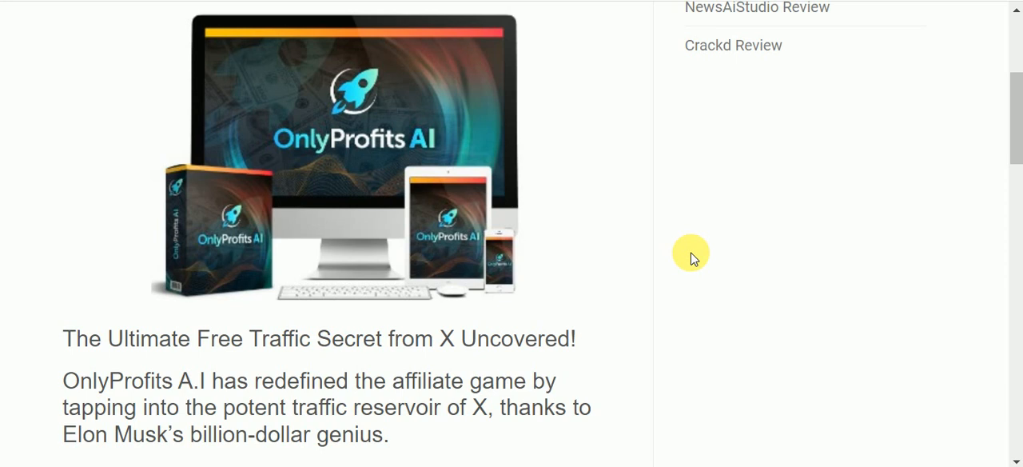